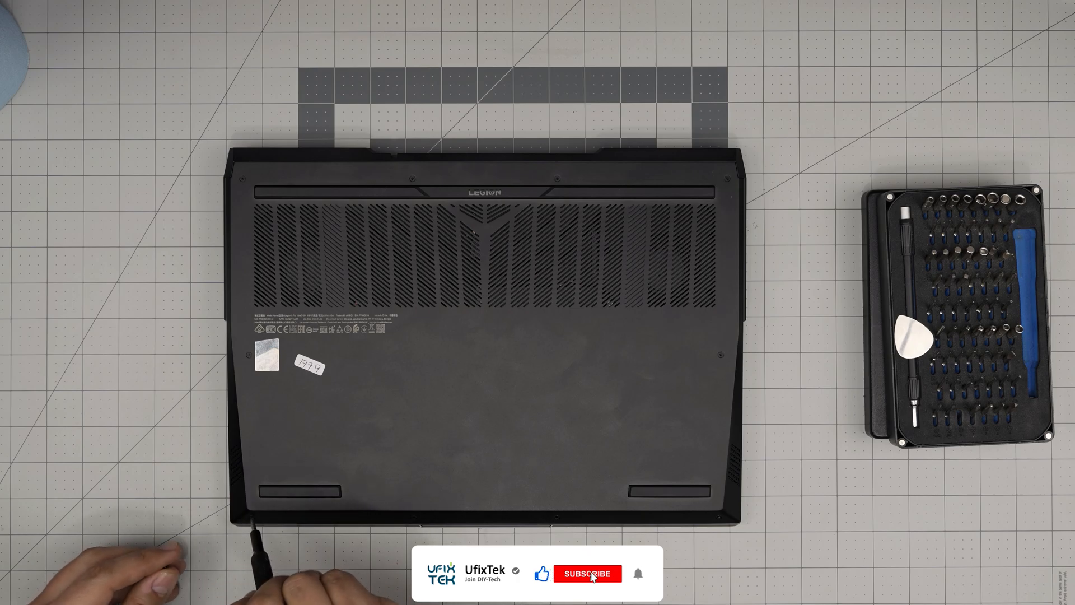
click(587, 574)
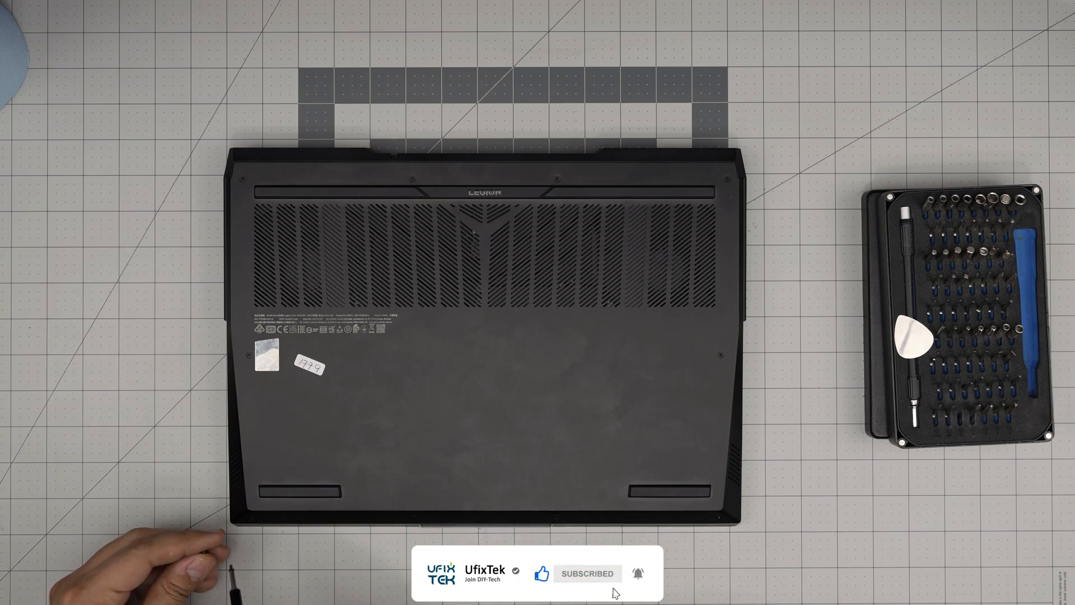